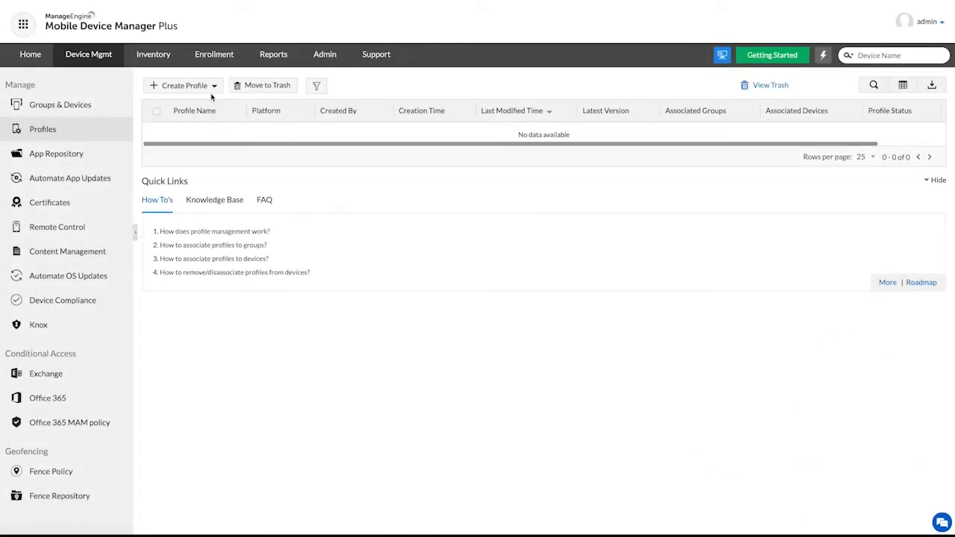
Step: Start a new Apple profile, rename it 'Kiosk', and continue to its passcode settings
left_click(179, 85)
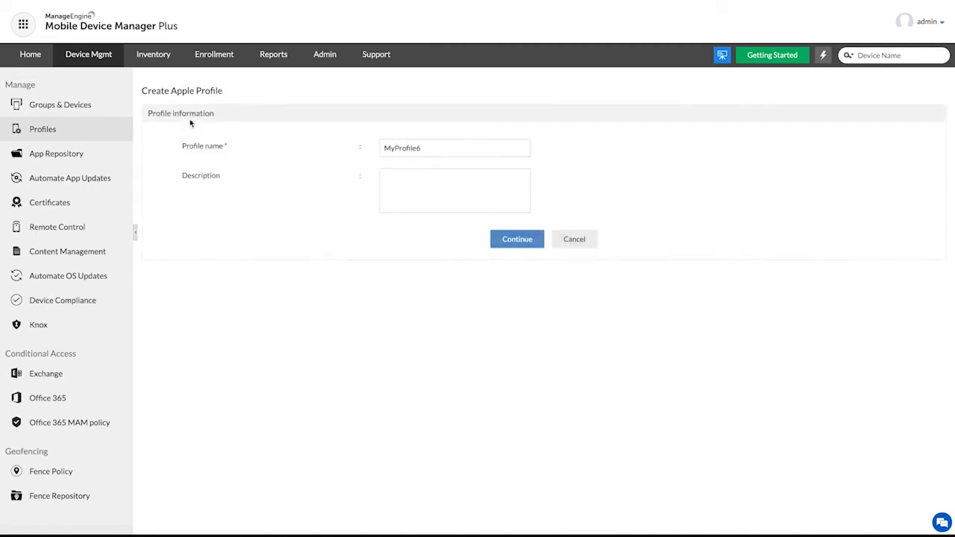
triple_click(455, 147)
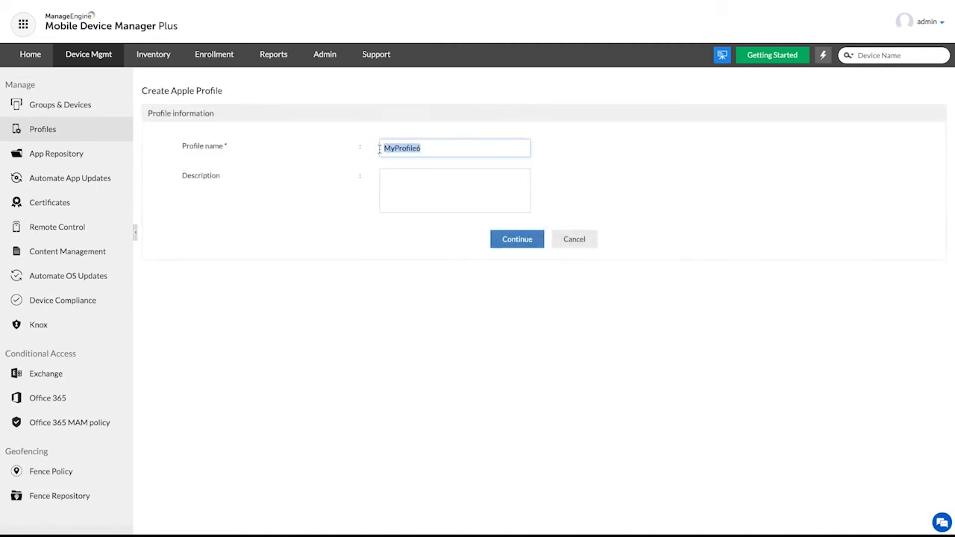
type("Kiosk")
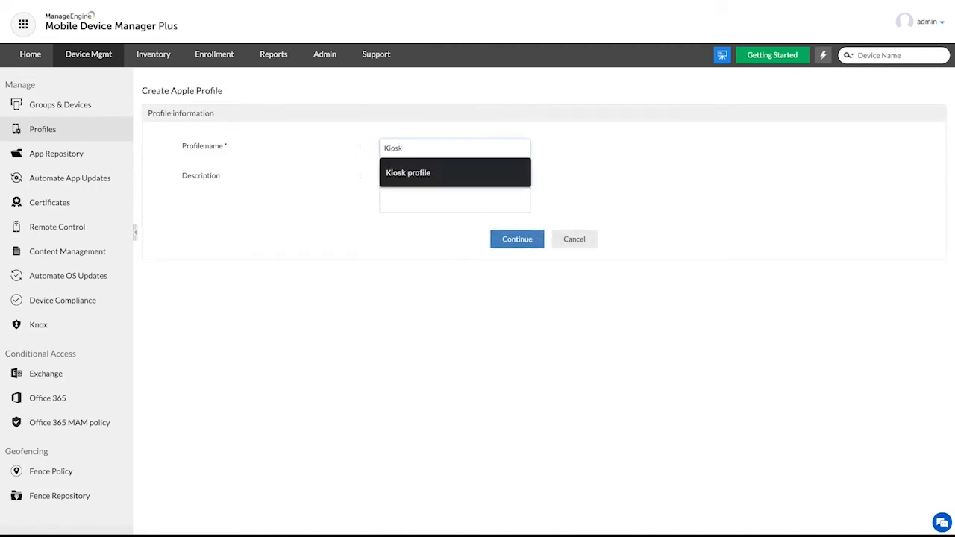
left_click(516, 239)
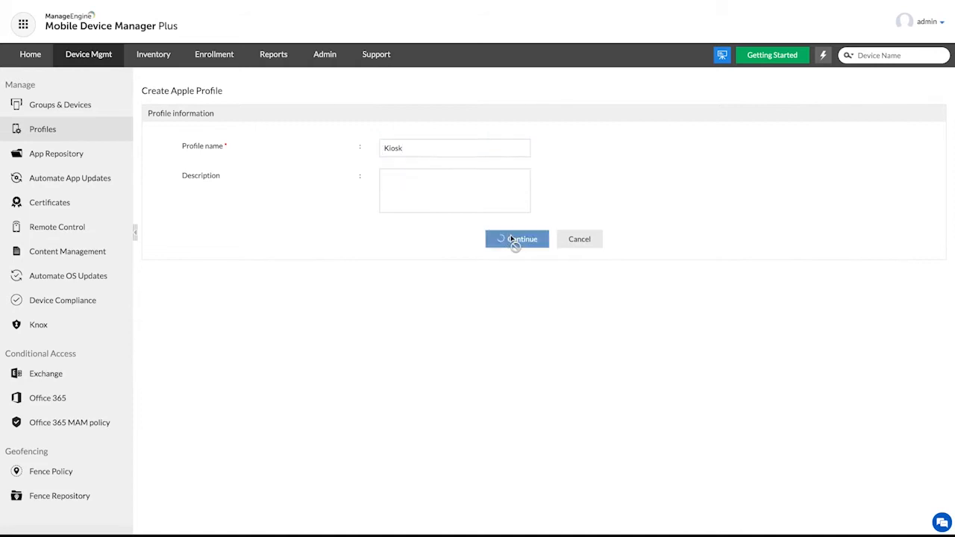
left_click(516, 239)
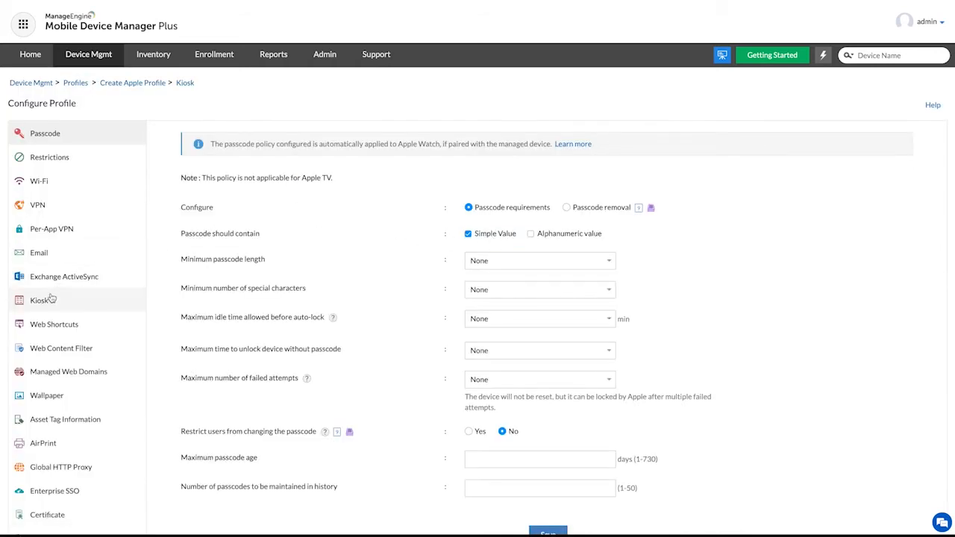
Step: In the Kiosk payload, allow the Zoho One business suite app
left_click(39, 300)
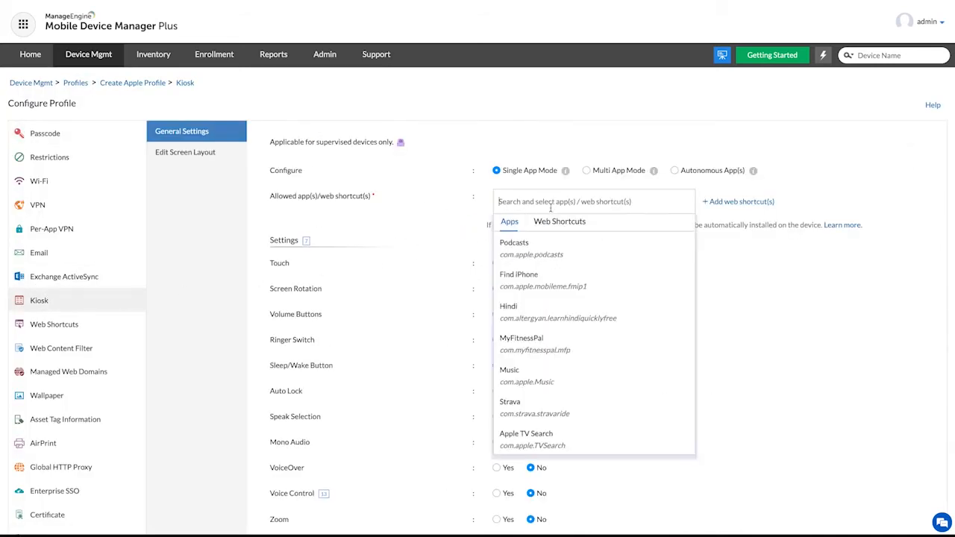
type("zoho")
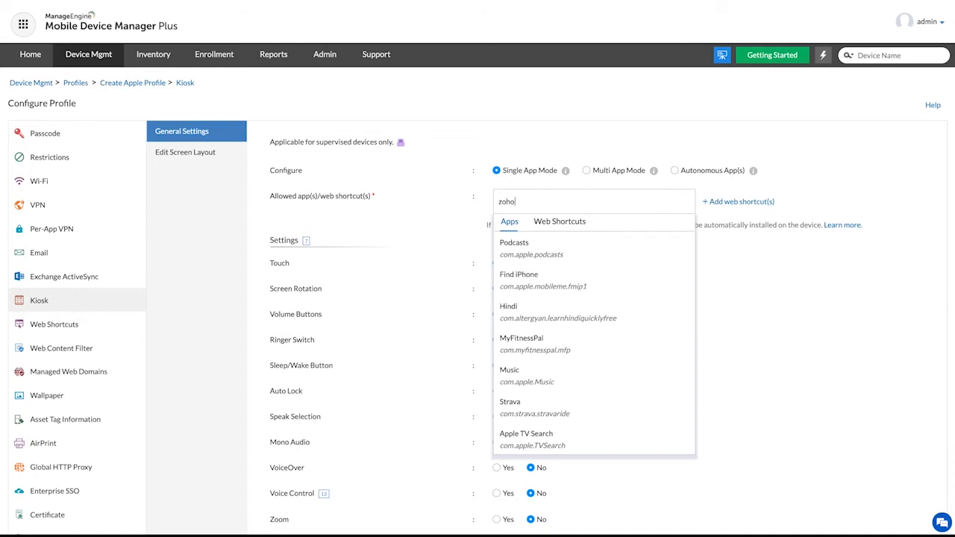
type("one")
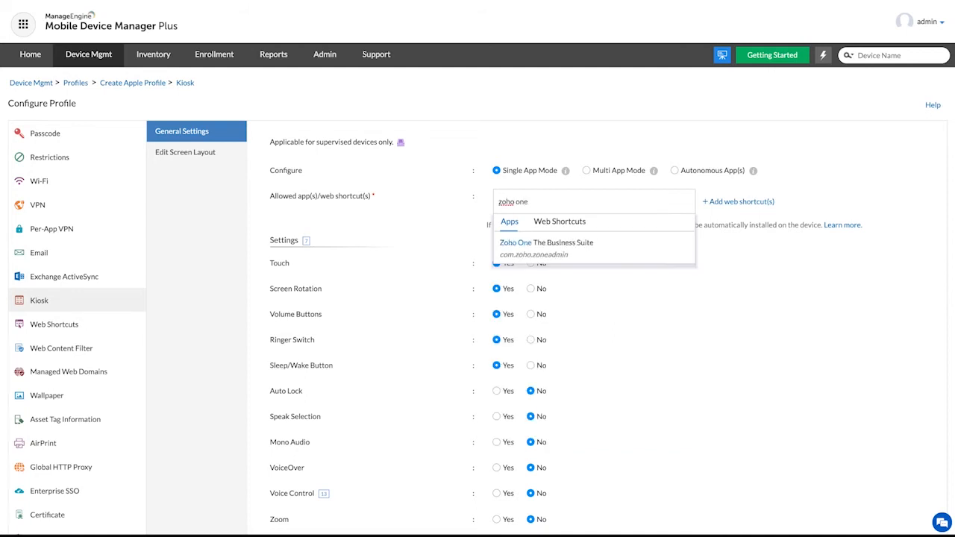
left_click(545, 242)
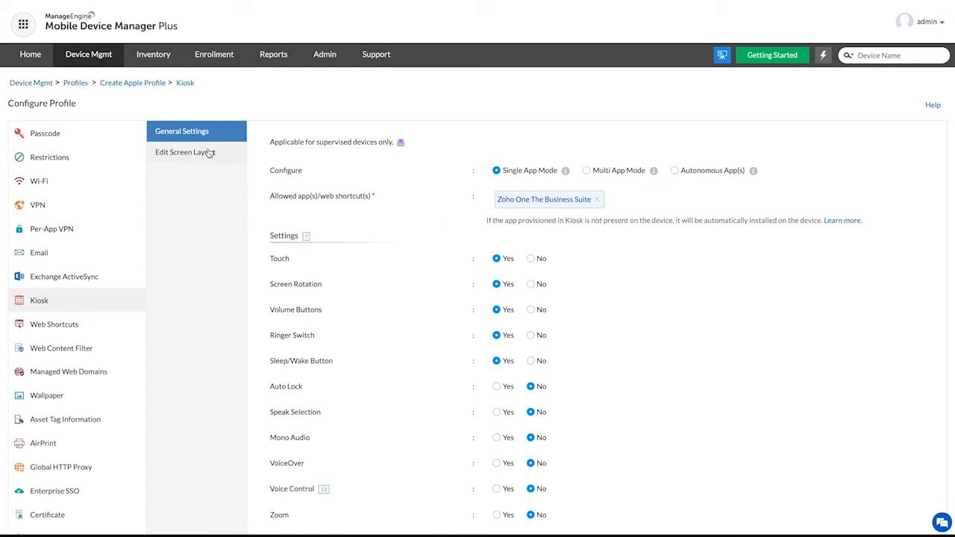
Step: Enable Edit Screen Layout, then set General Settings to Multi App Mode
left_click(184, 152)
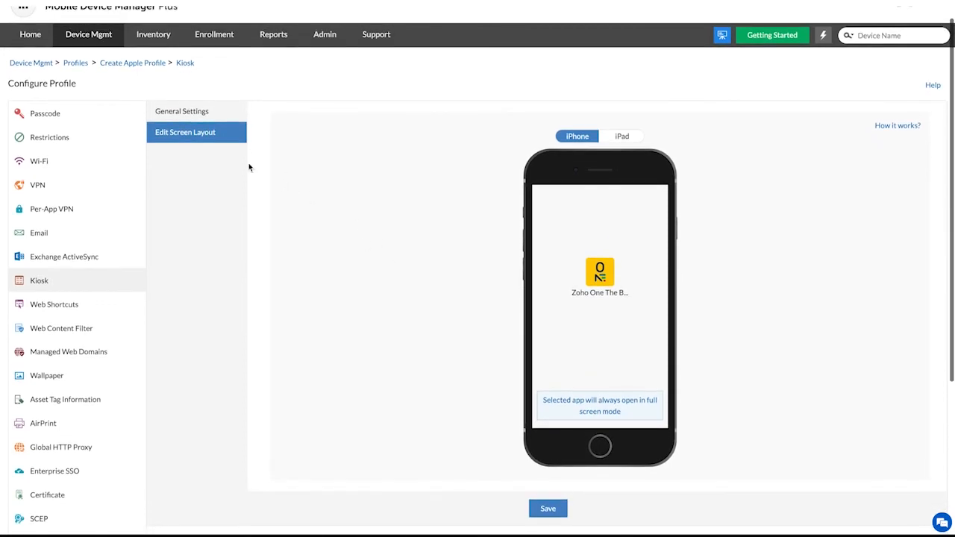
left_click(181, 110)
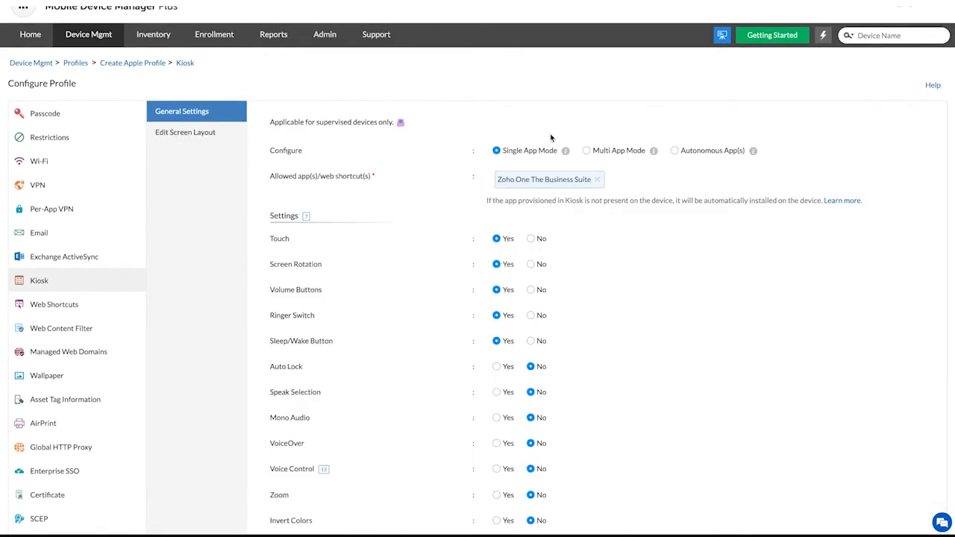
left_click(587, 150)
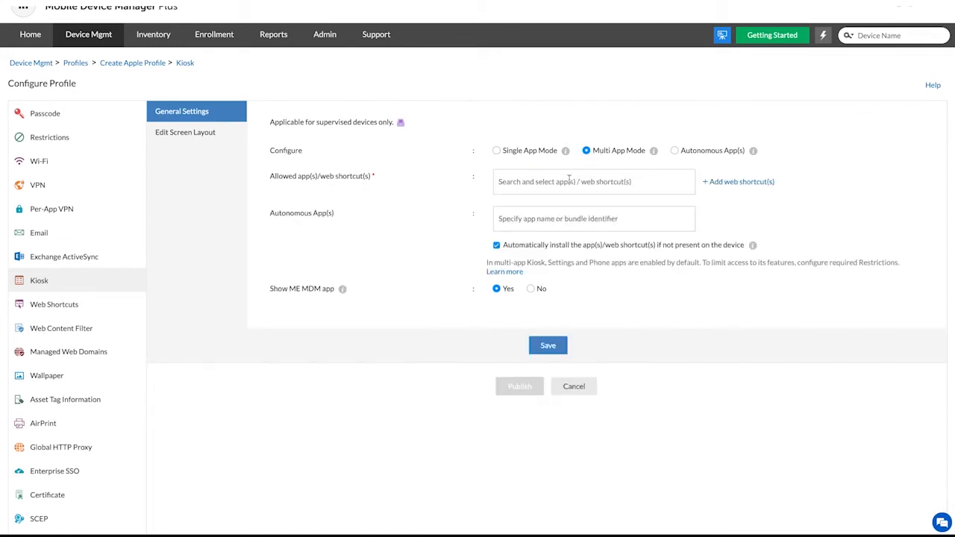
Step: Allow the Zoho apps and Notebook, plus the Zoho WebApp web shortcut
type("zoho")
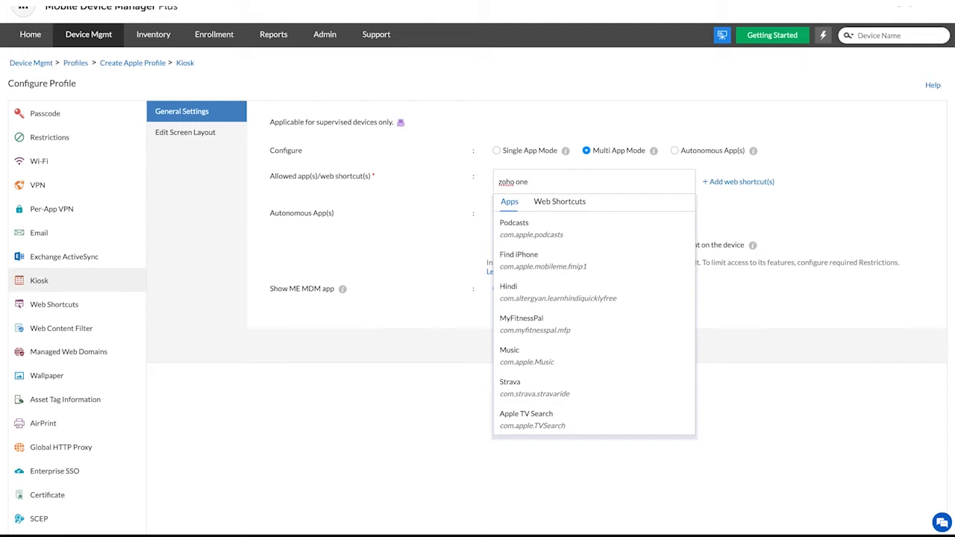
type("one")
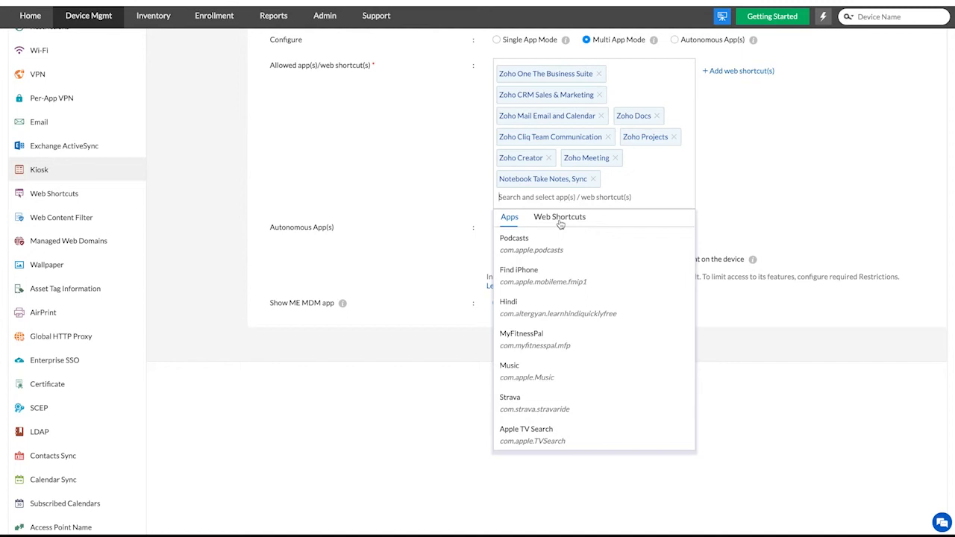
left_click(560, 217)
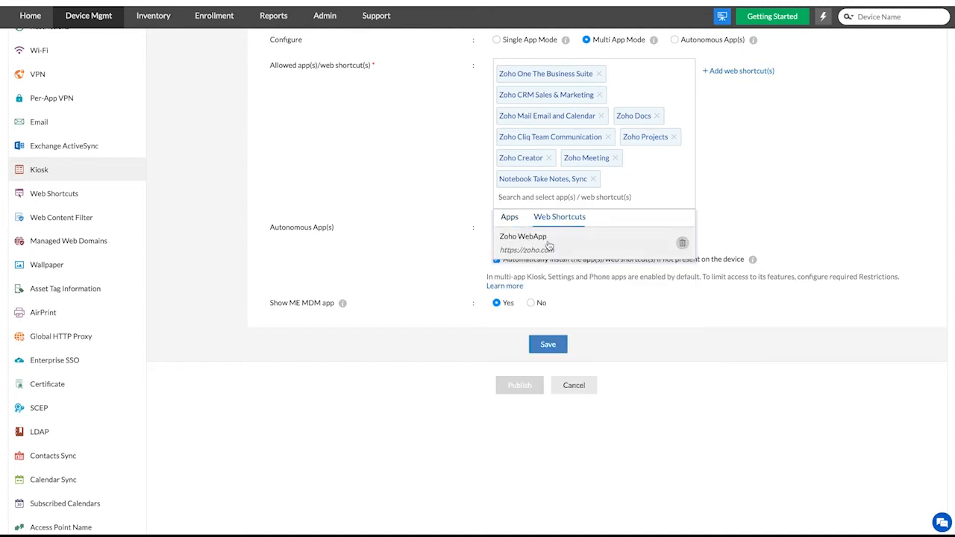
left_click(523, 240)
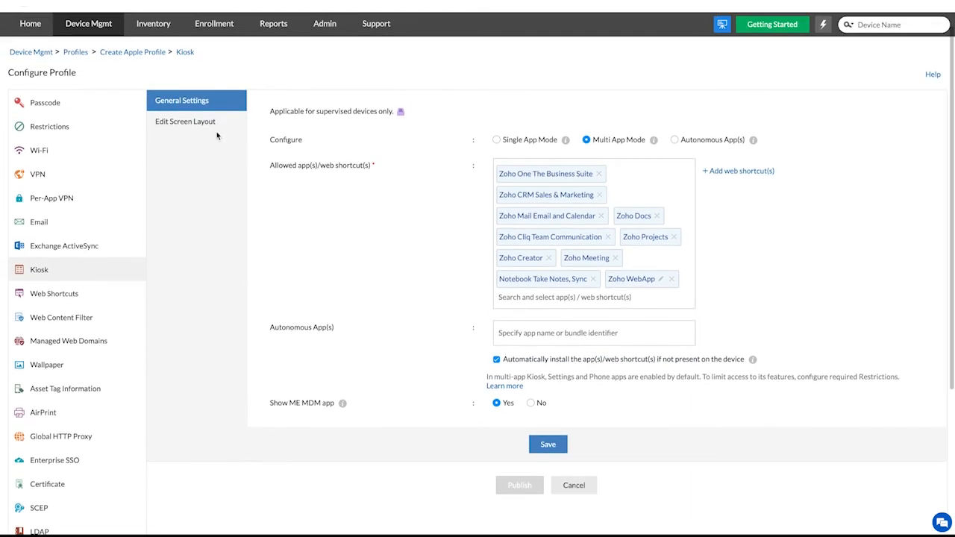
Step: Customize the home screen layout, swapping Phone and Settings and adding a new folder
left_click(185, 121)
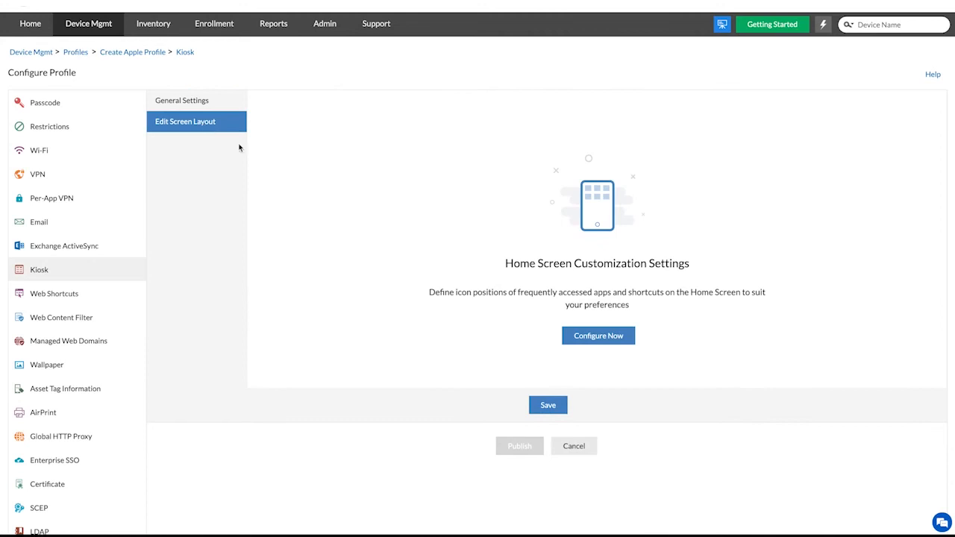
left_click(598, 335)
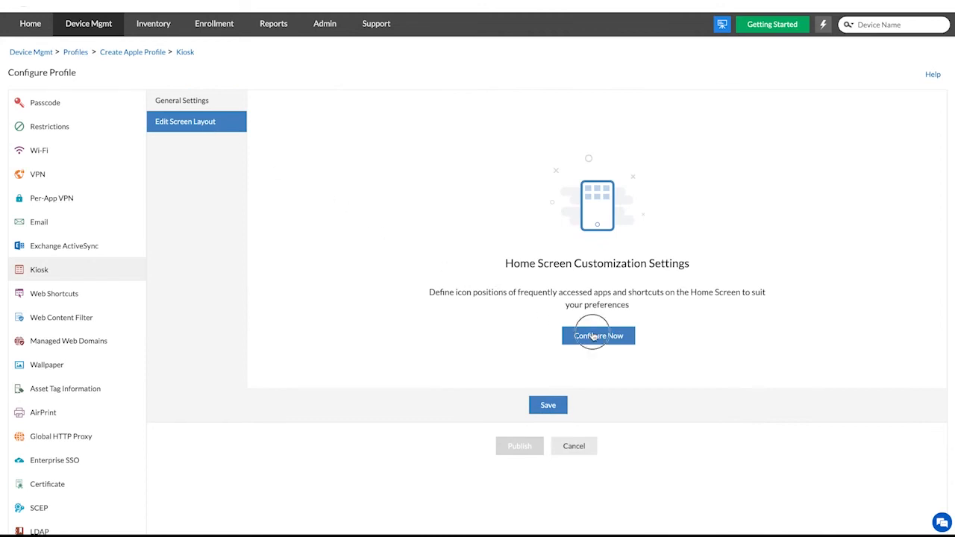
left_click(598, 336)
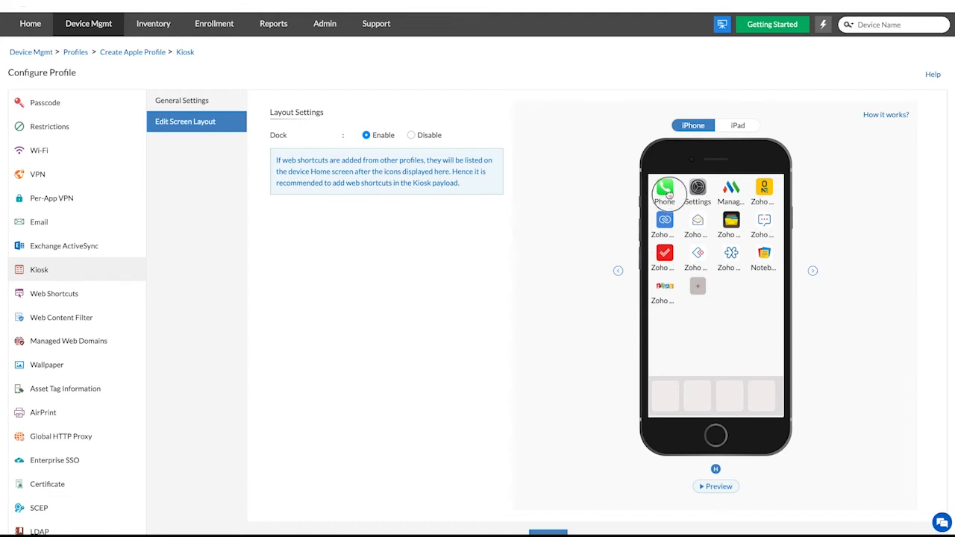
left_click_drag(664, 193, 716, 192)
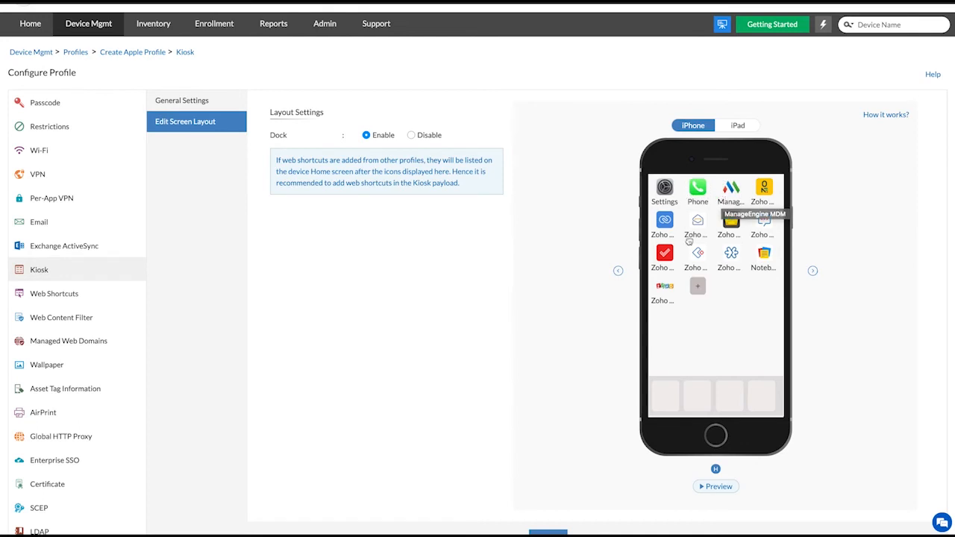
left_click(697, 285)
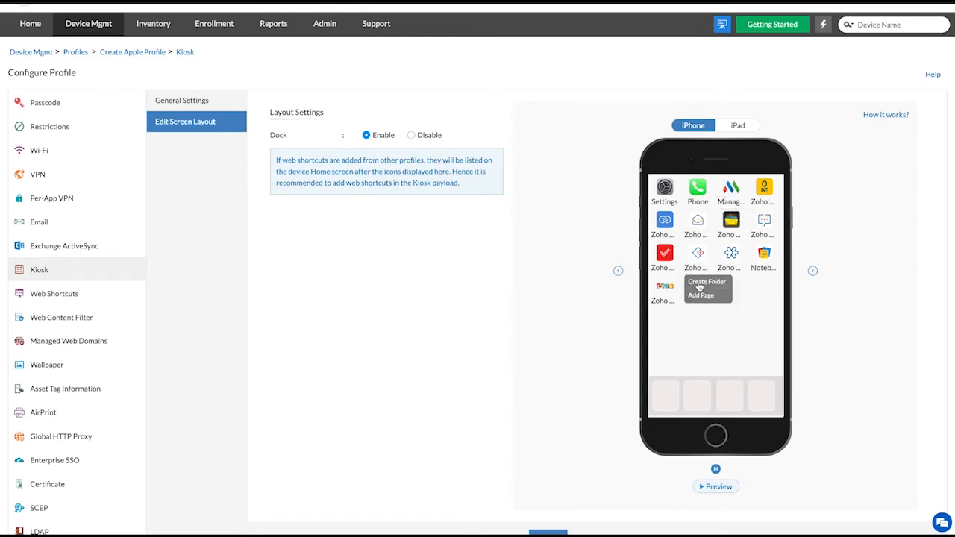
left_click(706, 281)
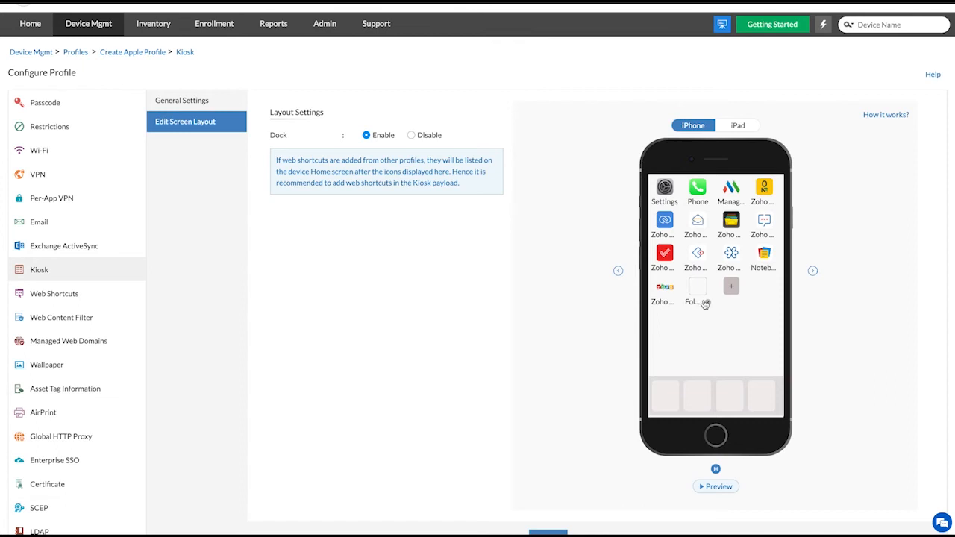
Step: Name the new home screen folder 'Corporate' and save it
left_click(696, 291)
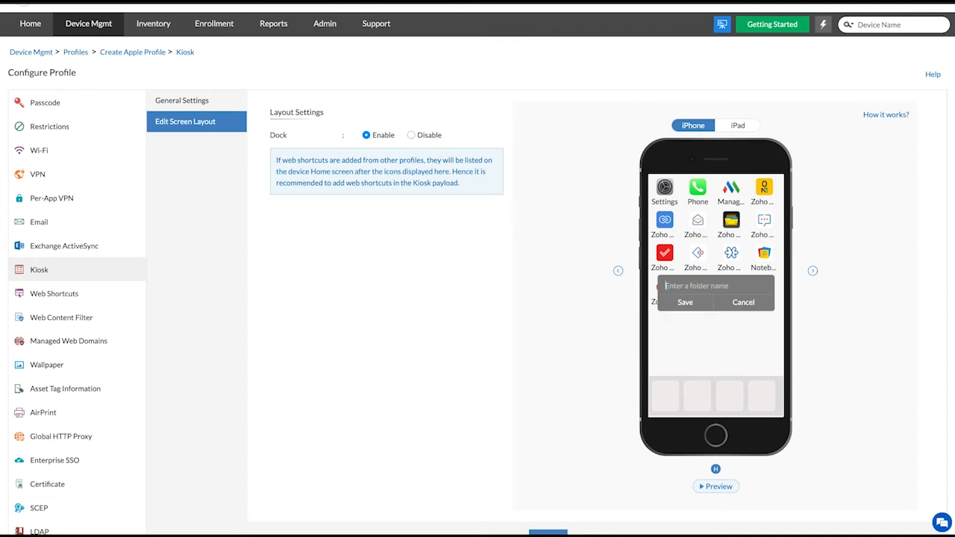
type("Corporate")
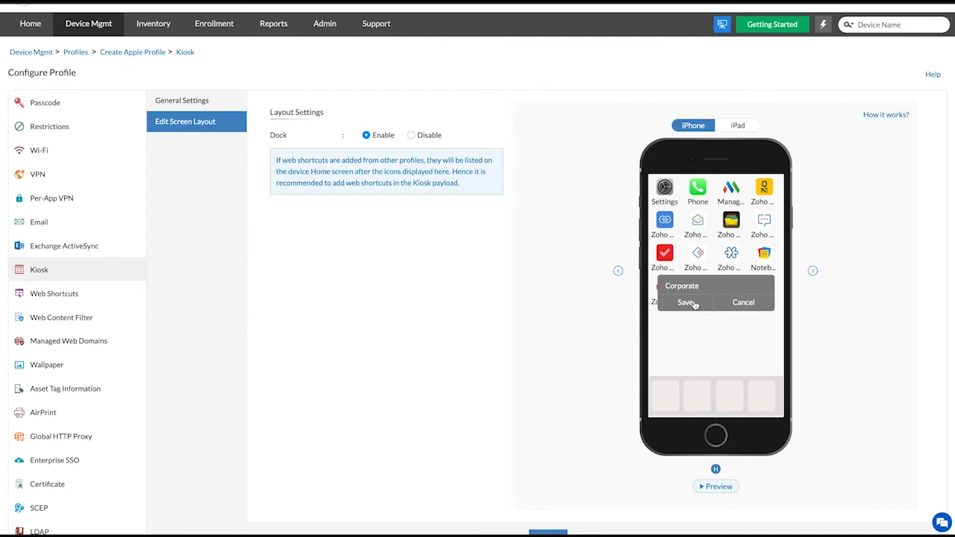
left_click(685, 302)
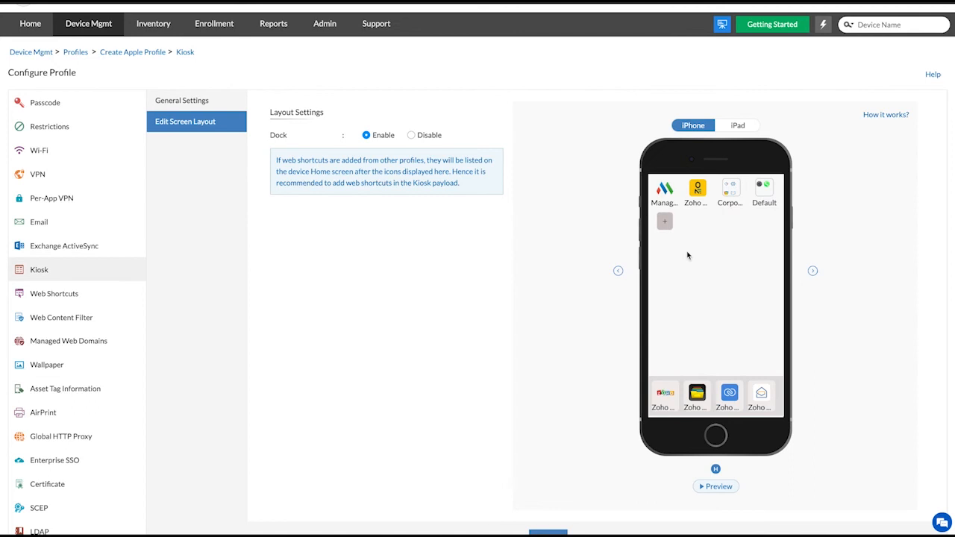
Step: Add a second home screen page and drag an app icon into a new position
left_click(663, 221)
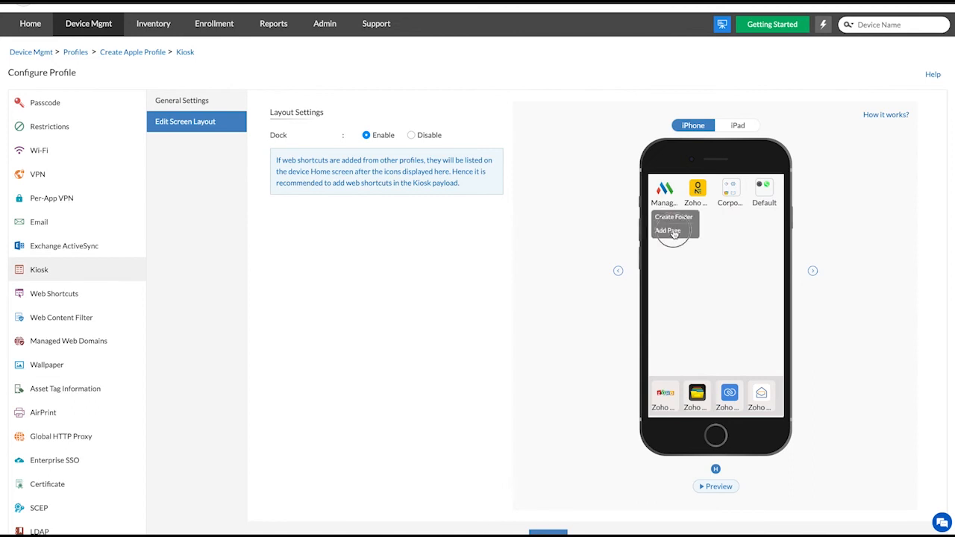
left_click(668, 230)
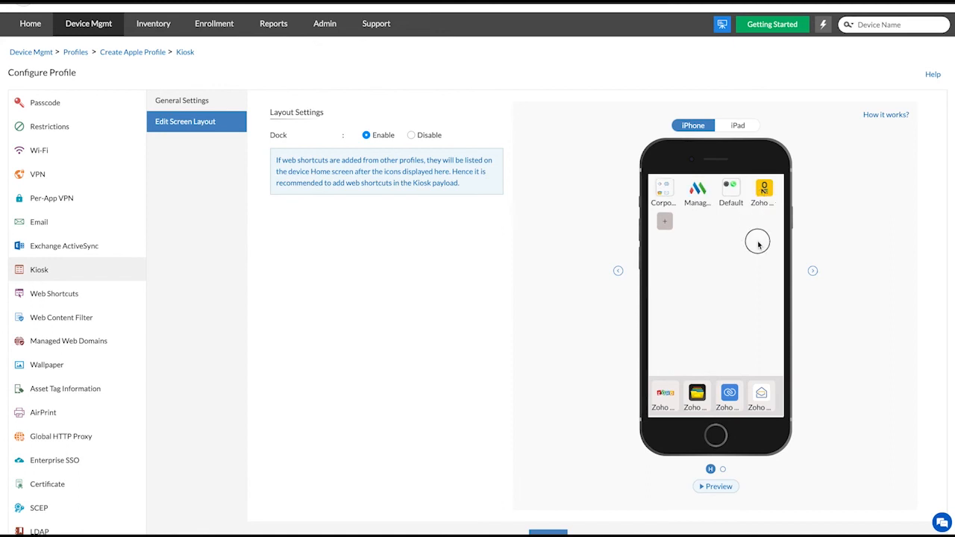
left_click_drag(763, 190, 763, 286)
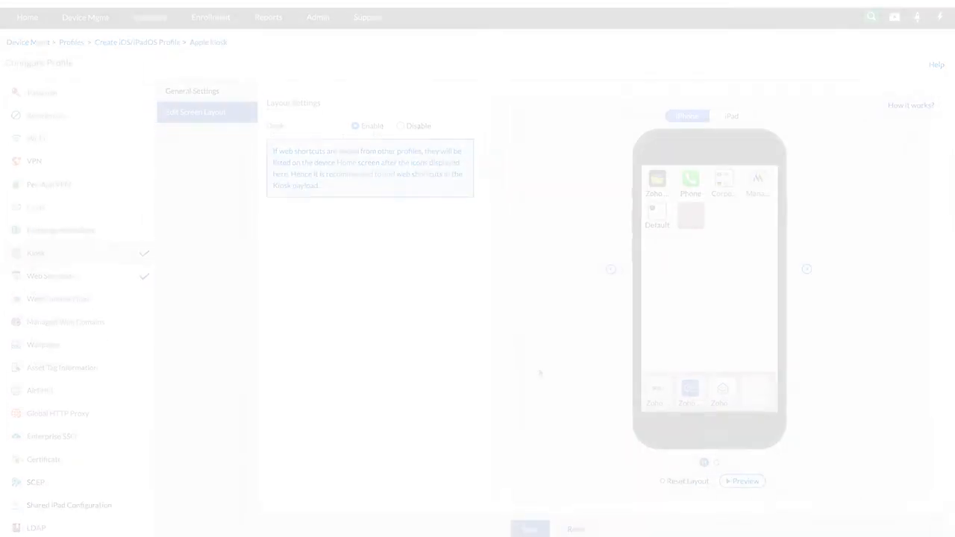
Step: Switch the layout to iPad, preview and save it, then publish the kiosk profile
left_click(730, 115)
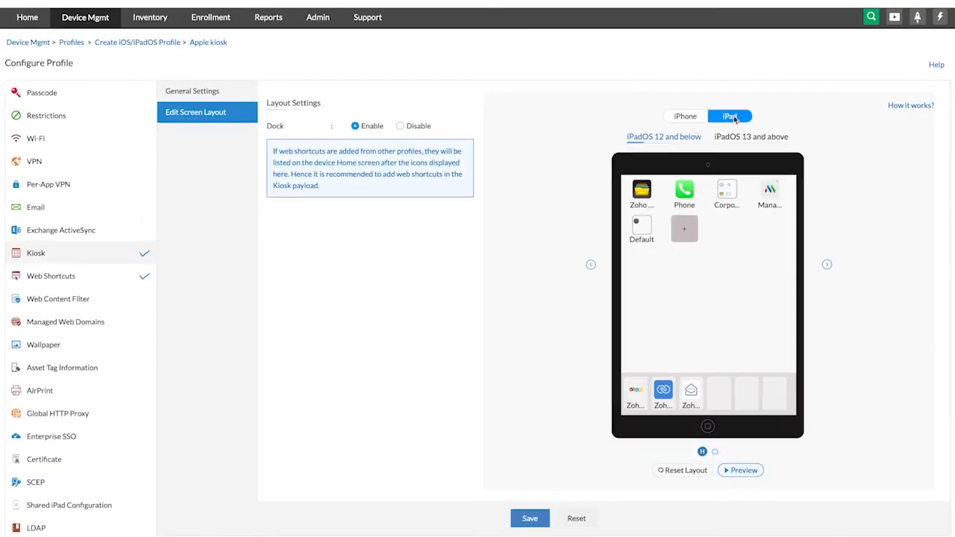
mouse_move(750, 447)
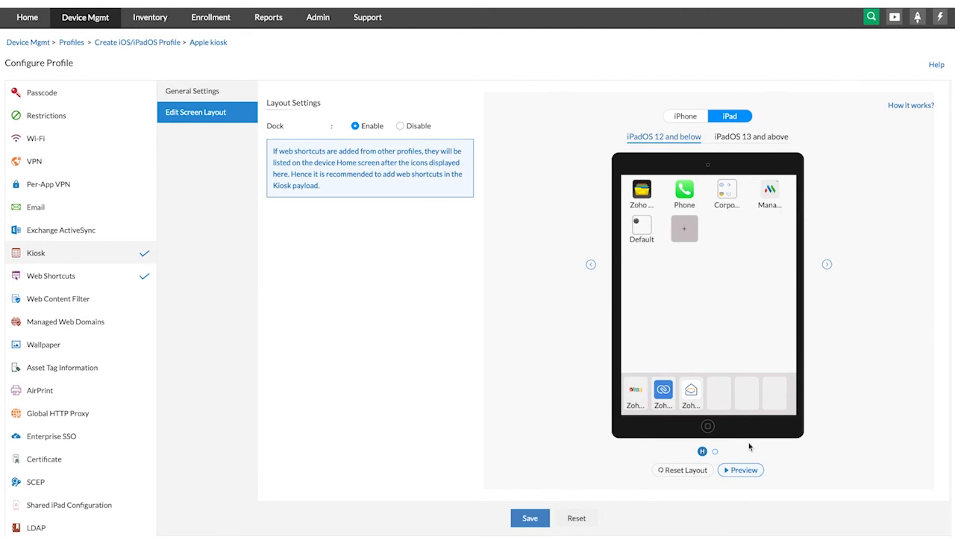
left_click(744, 470)
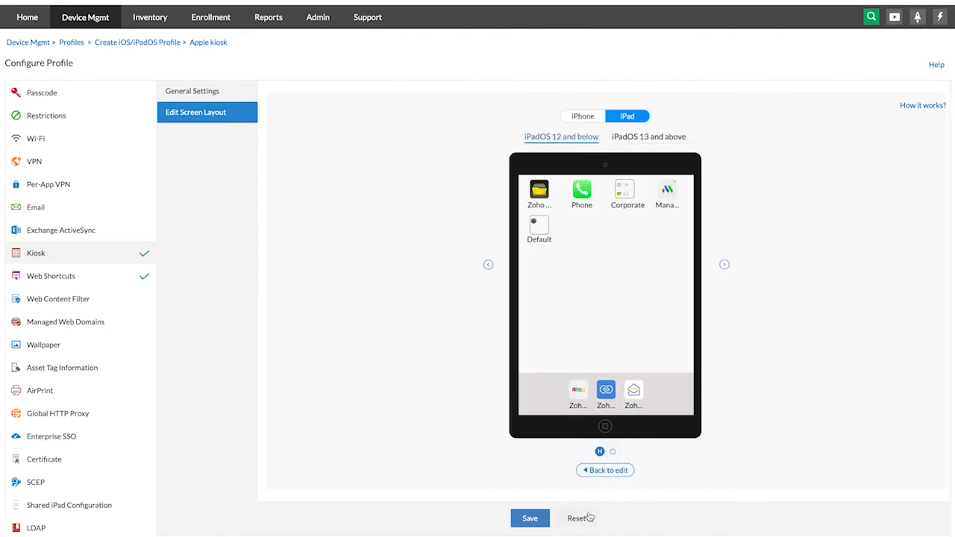
left_click(530, 518)
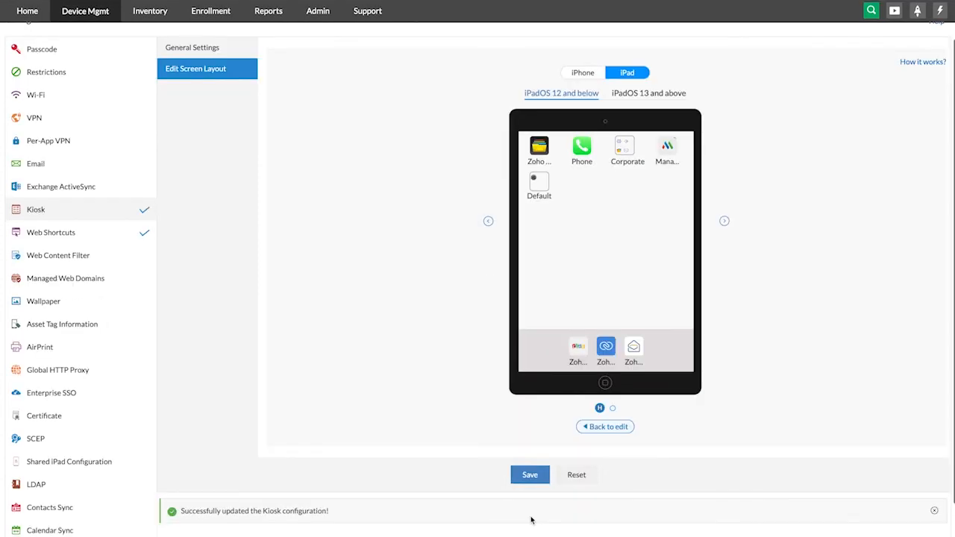
left_click(530, 475)
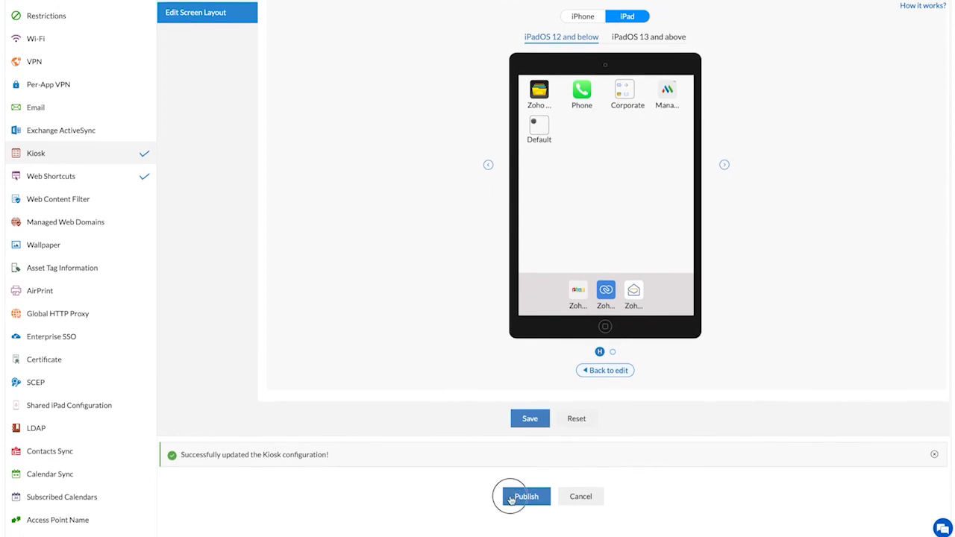
left_click(526, 496)
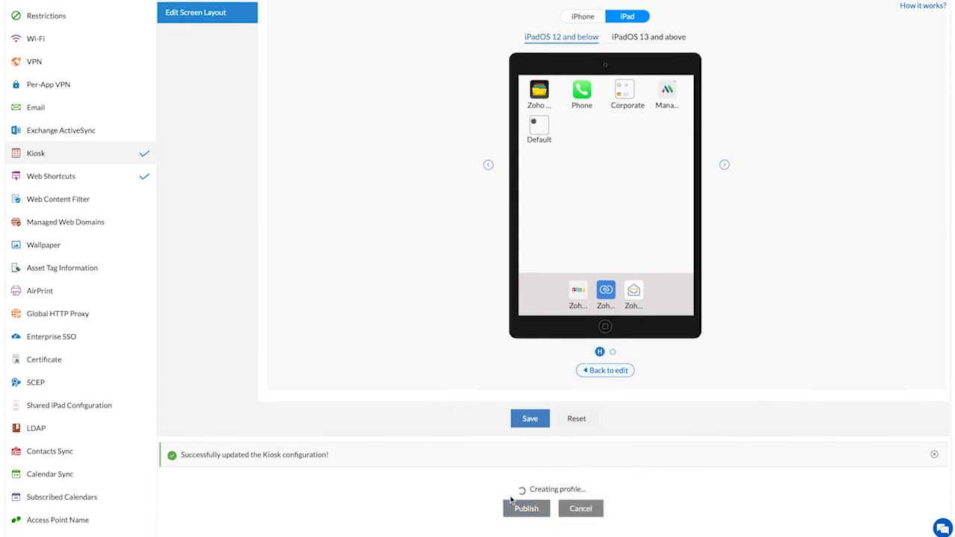
left_click(526, 508)
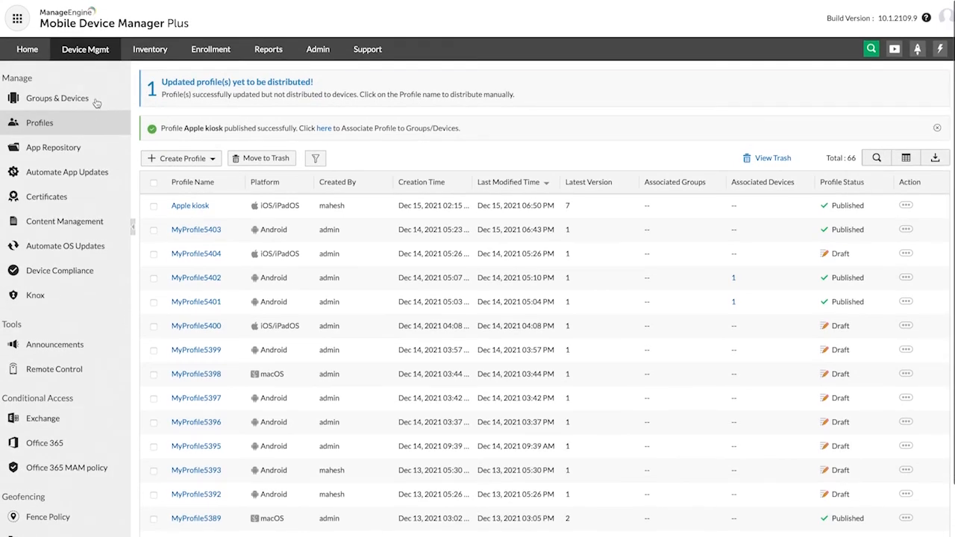
Step: In Groups & Devices, select Apple IPADS and associate the Apple kiosk profile
left_click(58, 98)
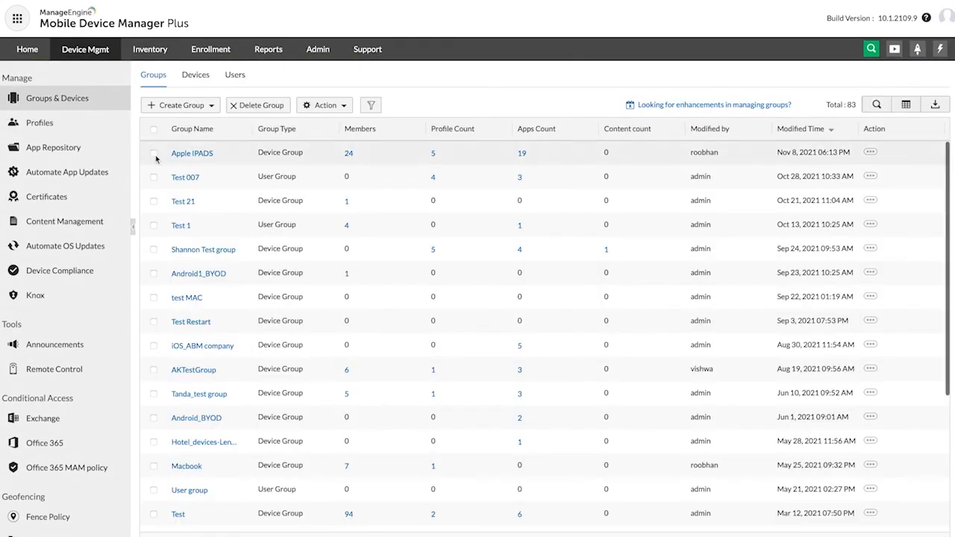
left_click(154, 152)
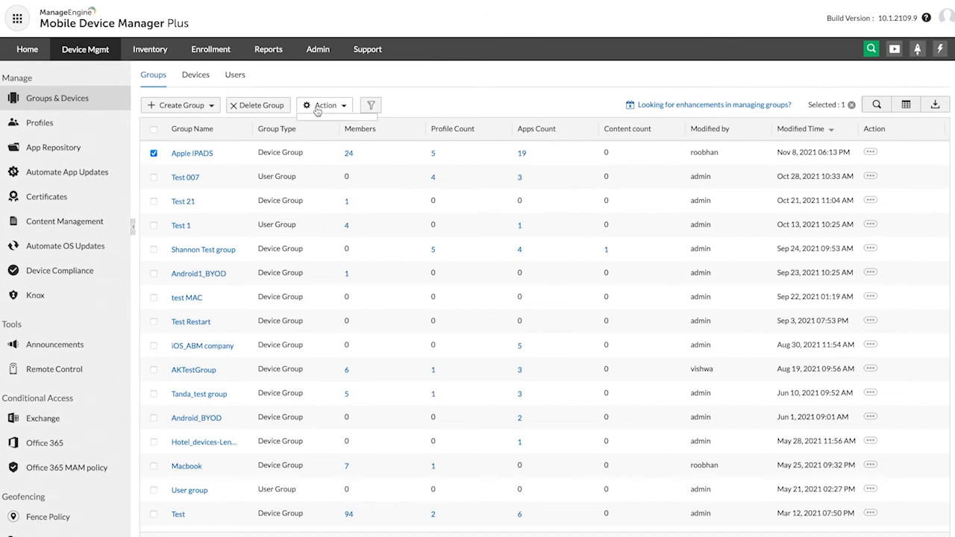
left_click(323, 105)
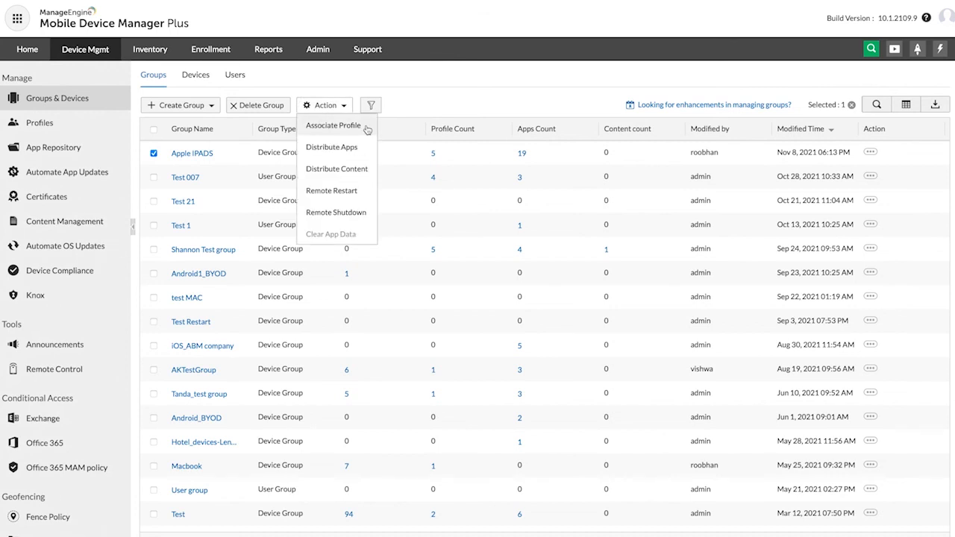
left_click(332, 125)
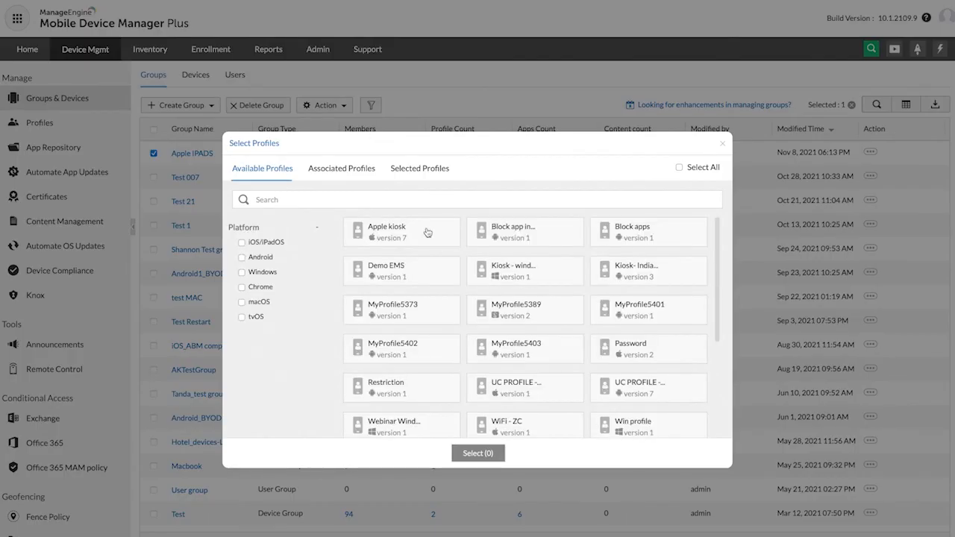
left_click(401, 232)
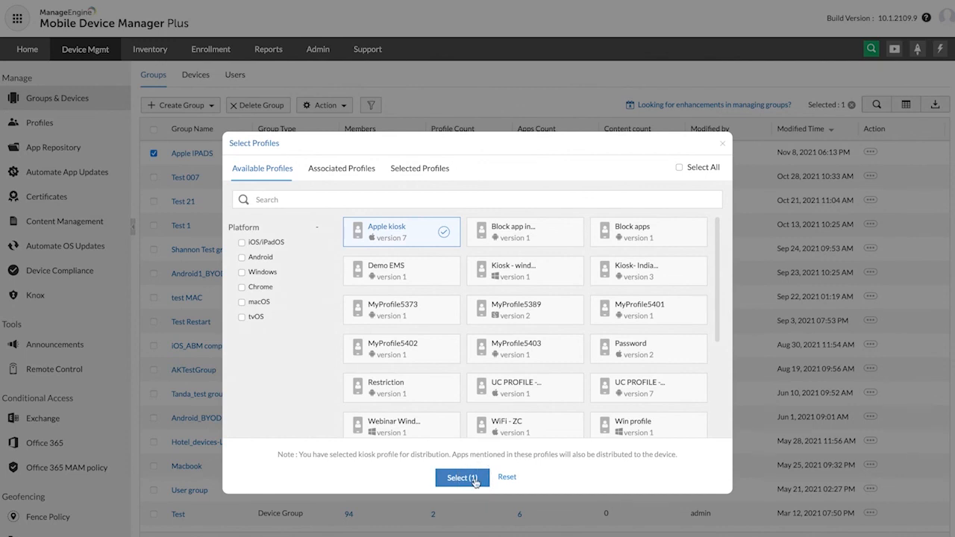
left_click(462, 477)
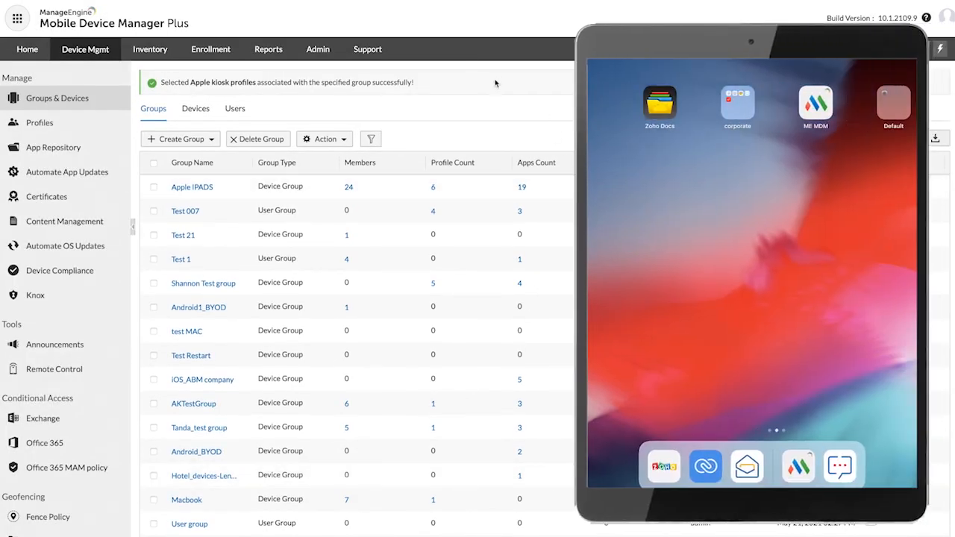